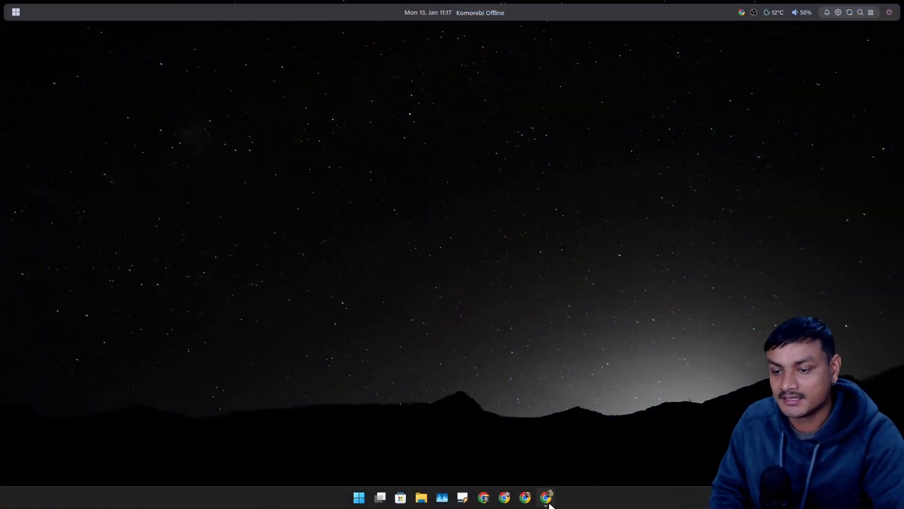
Review the yasb README's Windows 10 & 11 requirement, then minimize Chrome
left_click(548, 497)
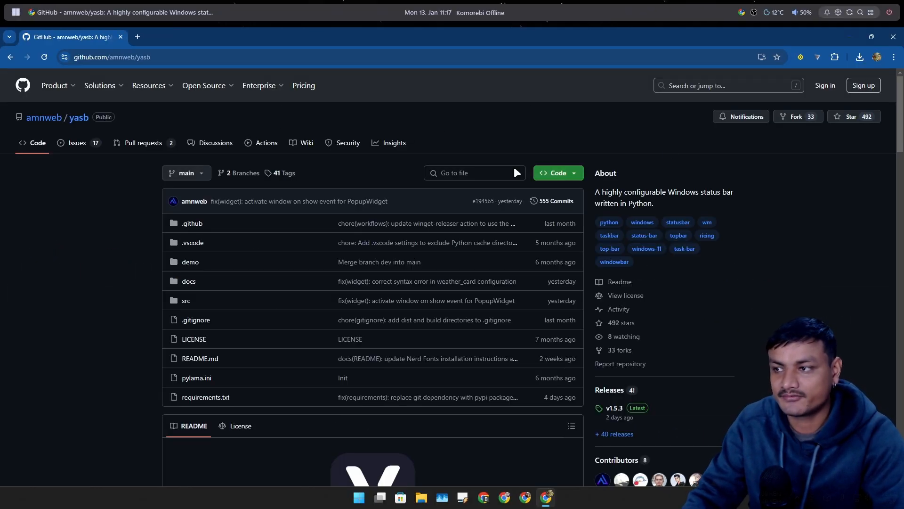
scroll("down", 3)
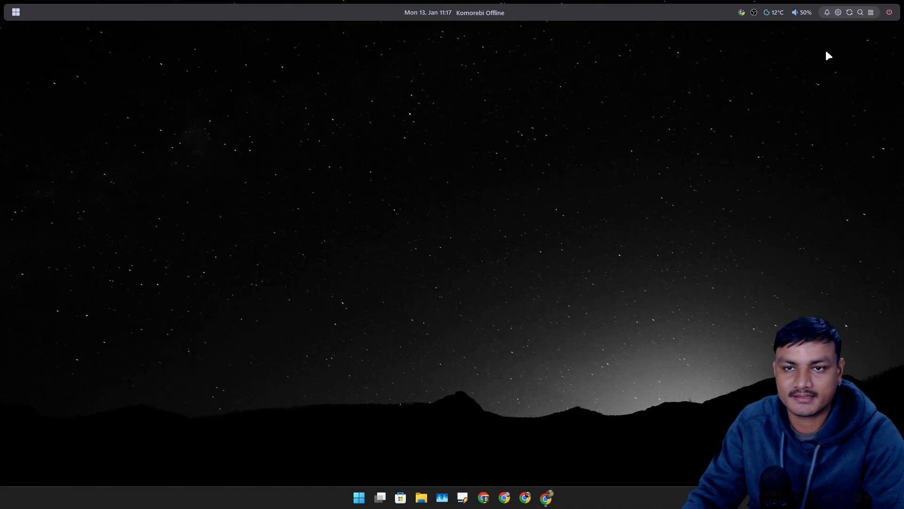
mouse_move(347, 106)
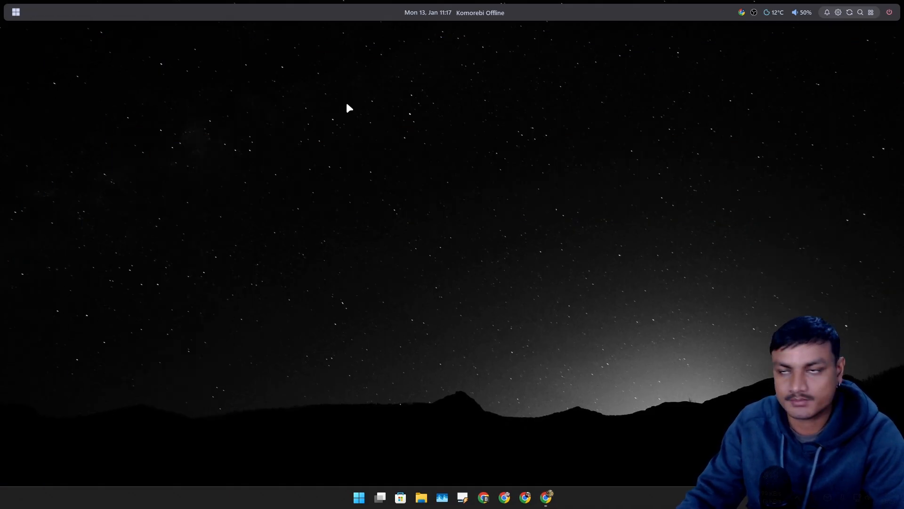
mouse_move(219, 88)
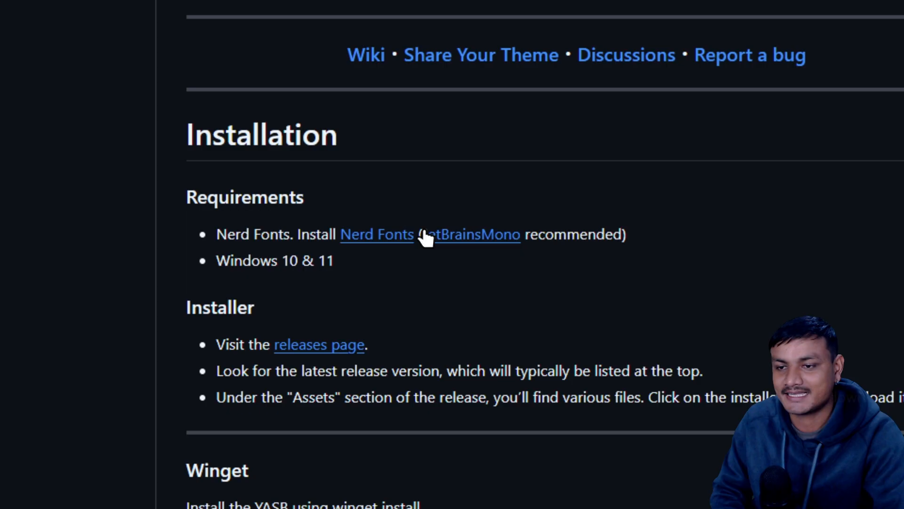
mouse_move(372, 250)
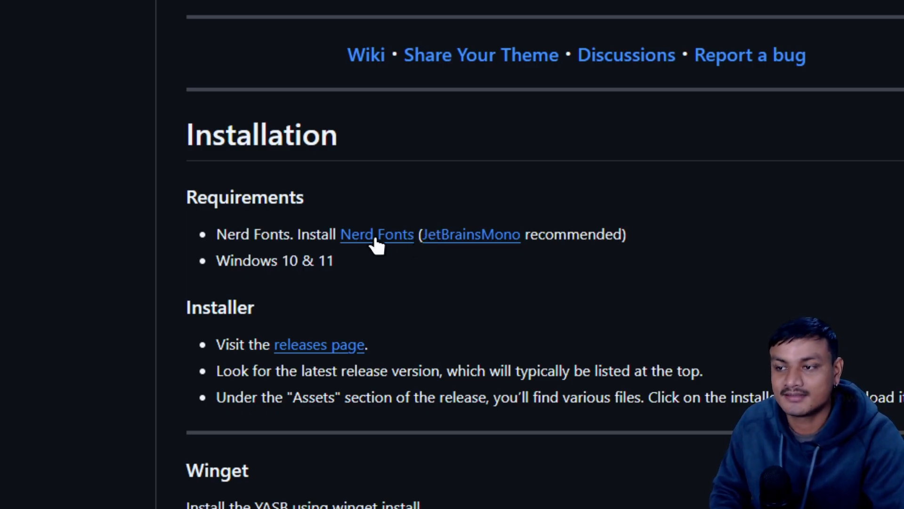
mouse_move(361, 250)
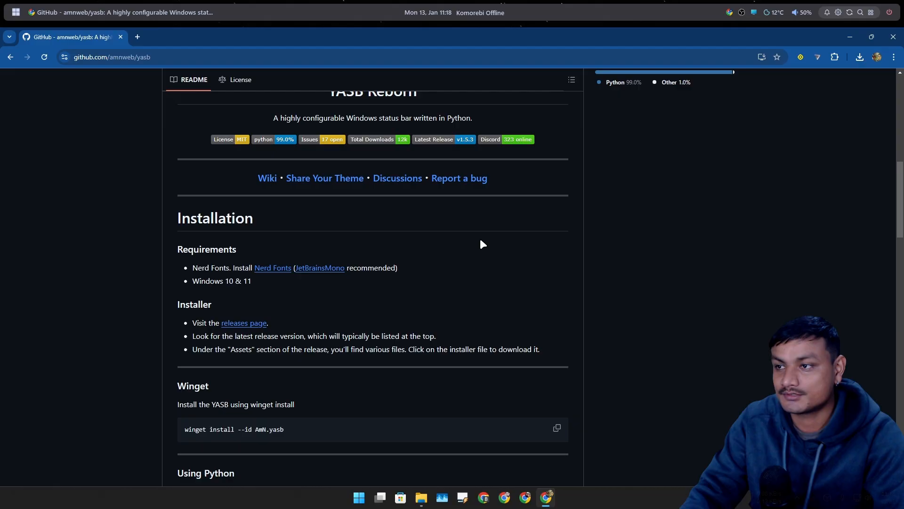
mouse_move(589, 178)
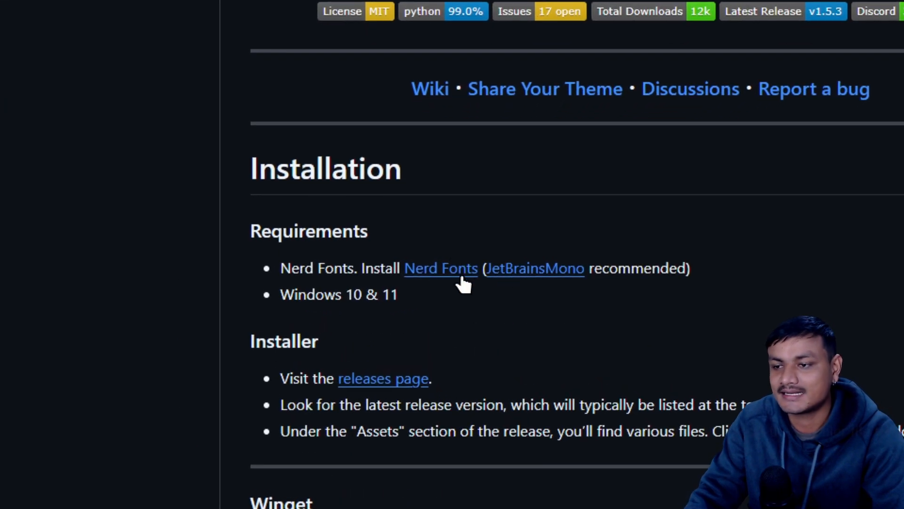
mouse_move(456, 270)
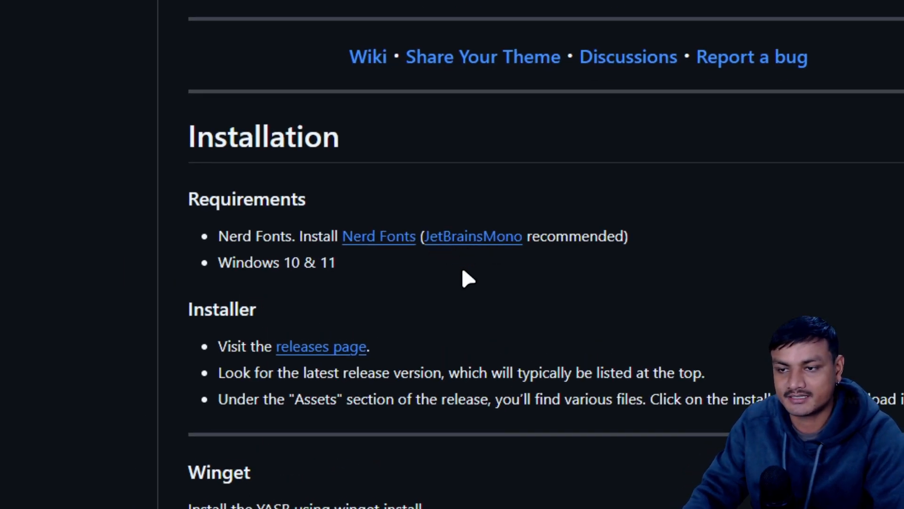
mouse_move(531, 251)
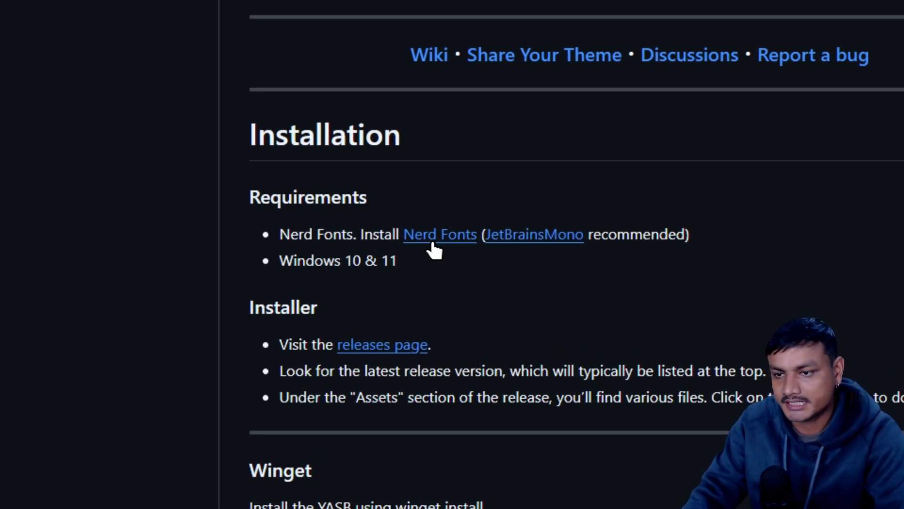
left_click_drag(280, 260, 397, 260)
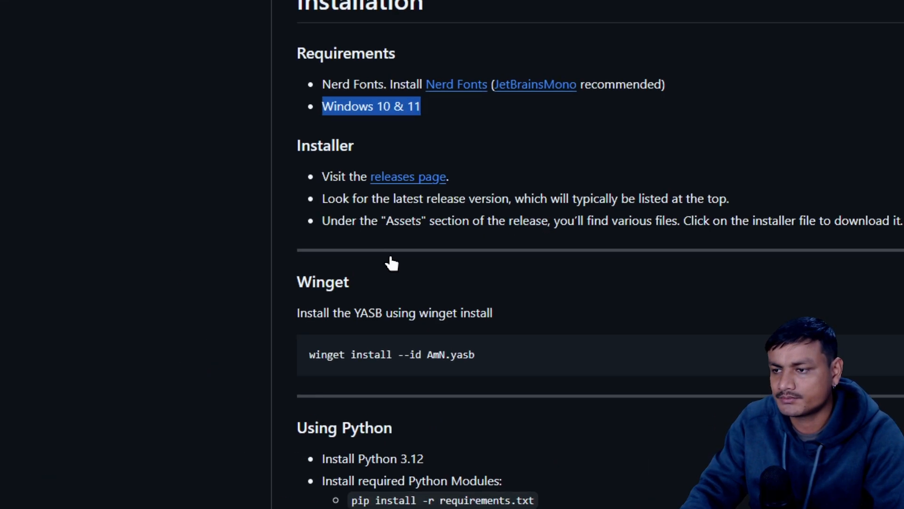
left_click(408, 176)
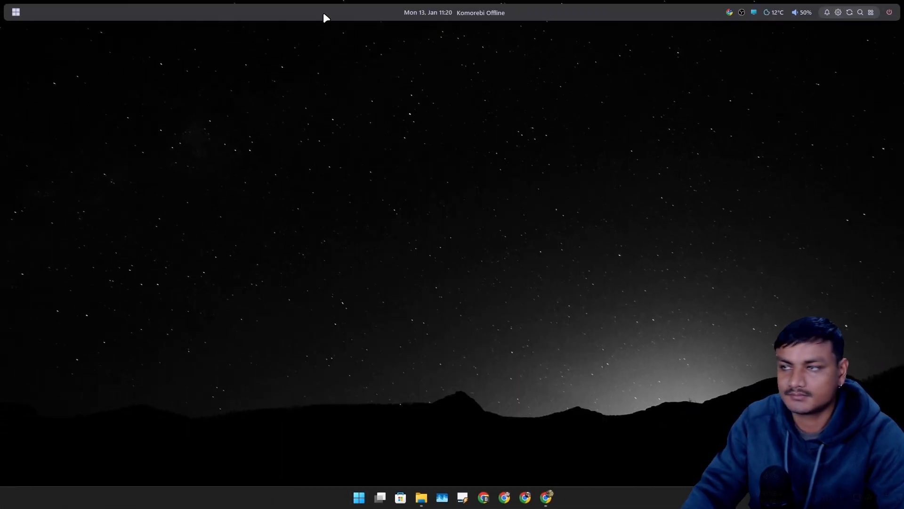
mouse_move(614, 27)
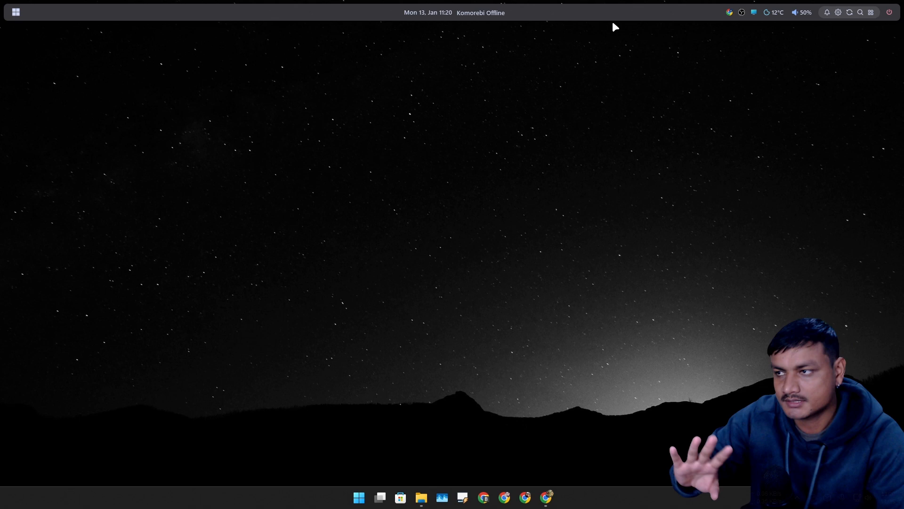
mouse_move(157, 113)
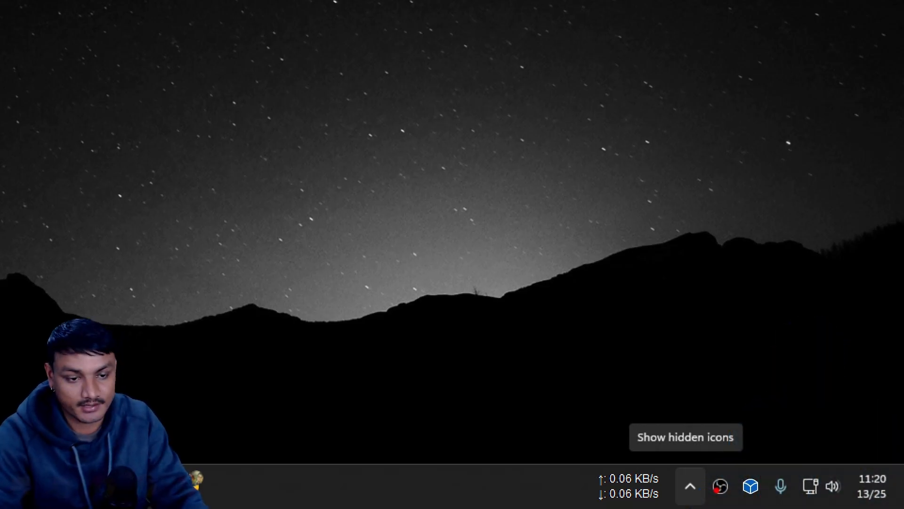
Launch the YASB Theme Gallery via Get Themes on the hidden tray icon
left_click(691, 487)
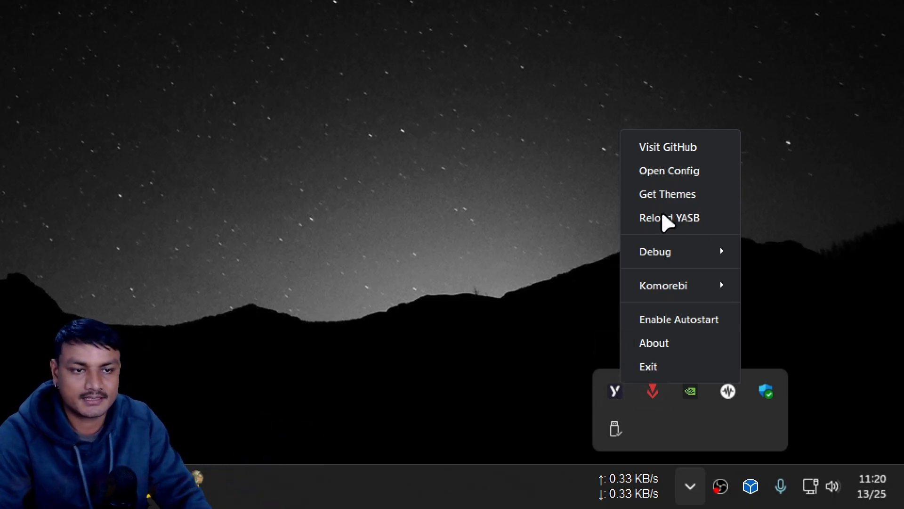
mouse_move(661, 204)
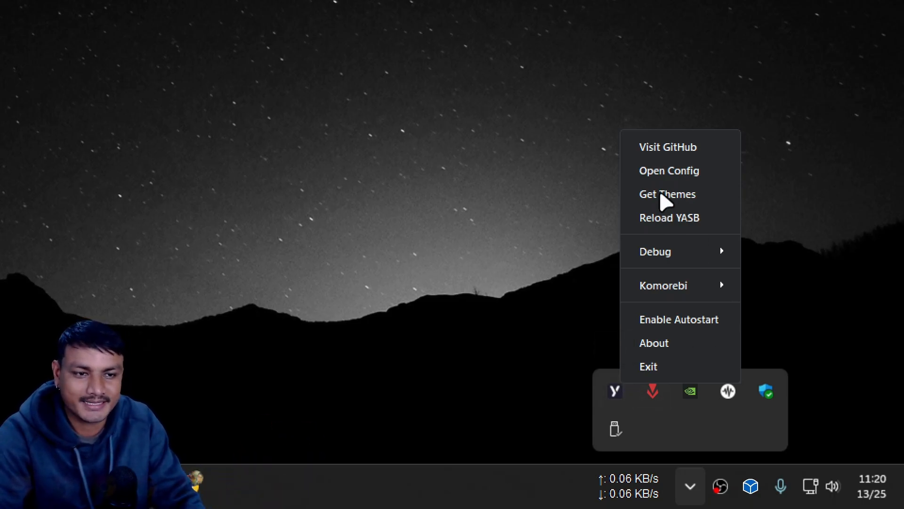
left_click(668, 194)
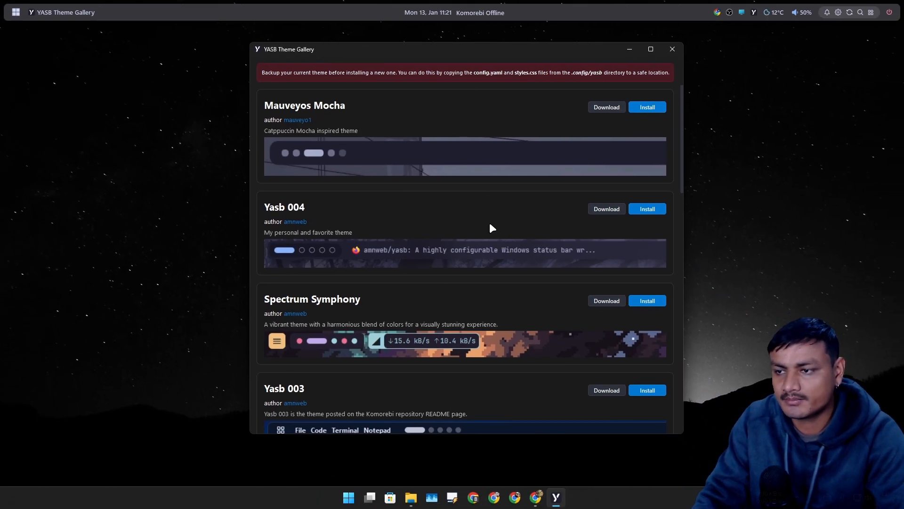
Install Spectrum Symphony from the gallery, confirming the config overwrite
scroll("down", 3)
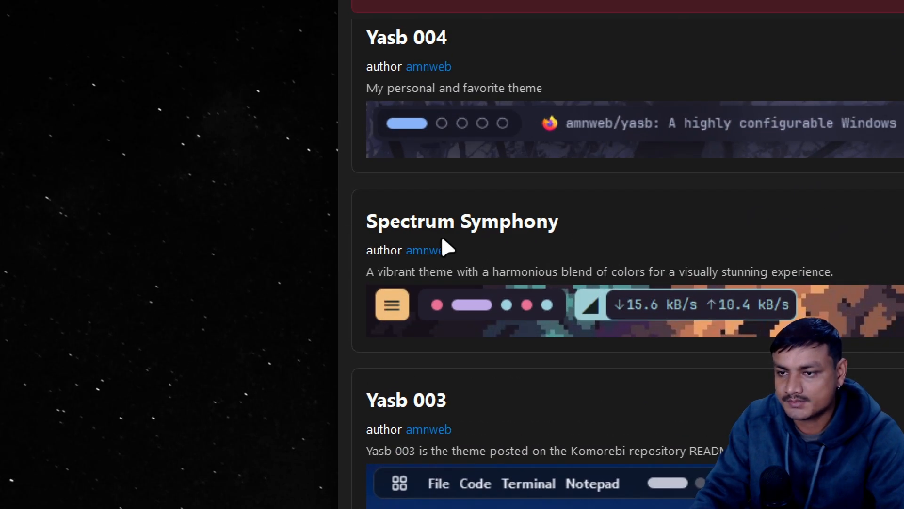
left_click(647, 187)
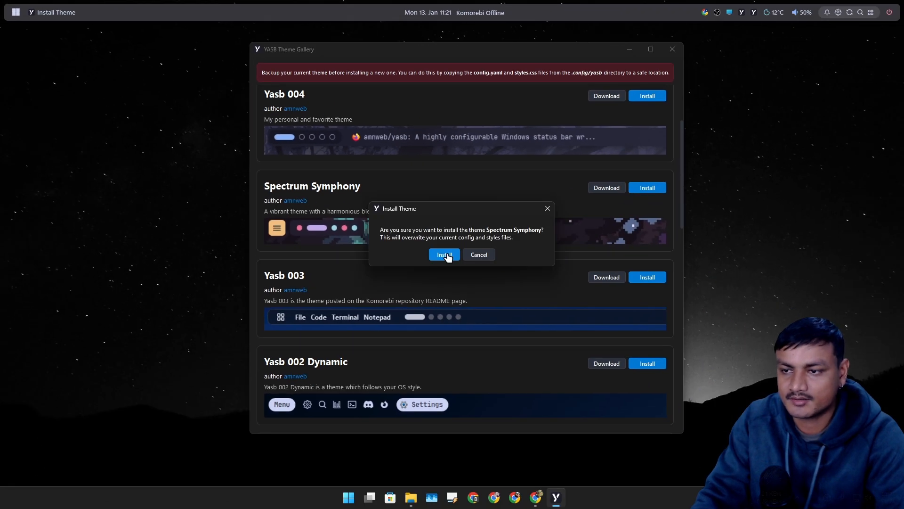
left_click(443, 255)
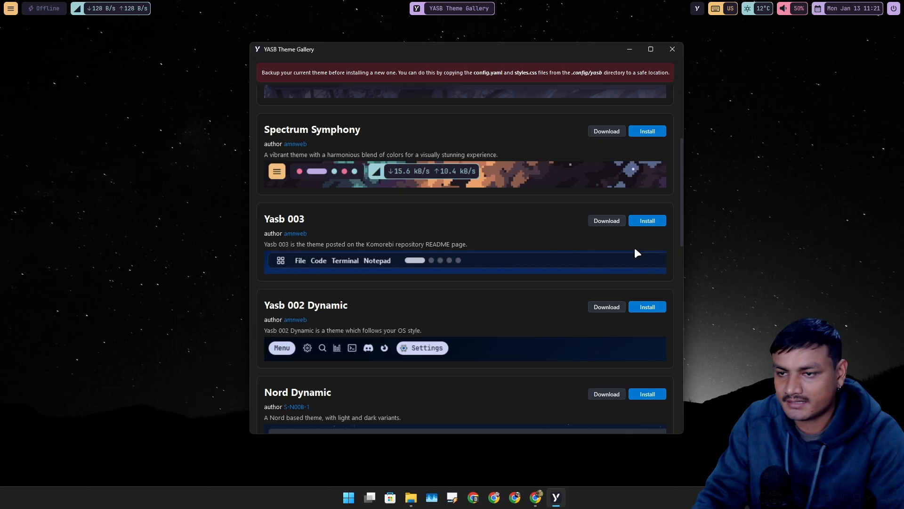
mouse_move(454, 240)
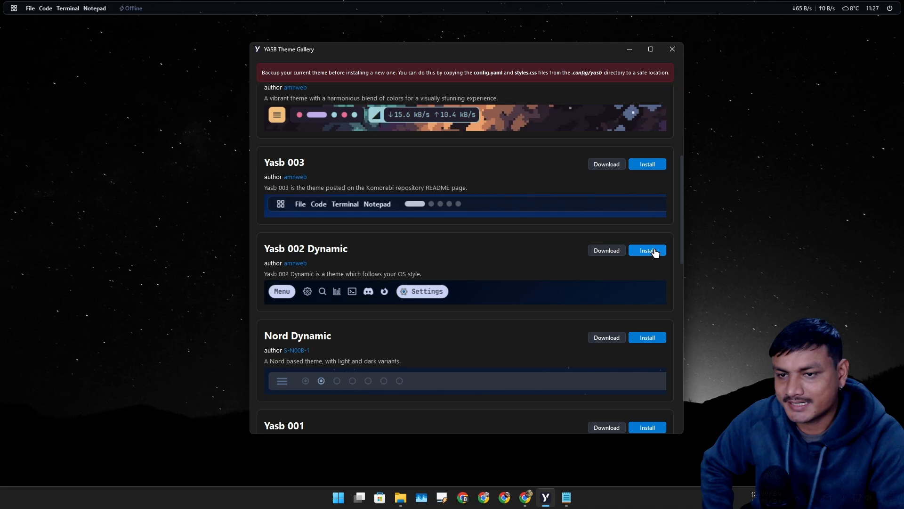
mouse_move(455, 258)
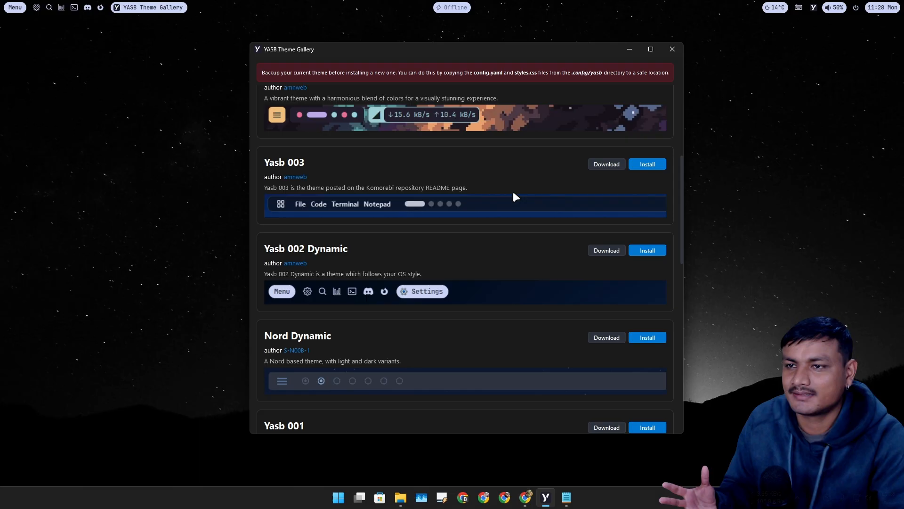
mouse_move(420, 173)
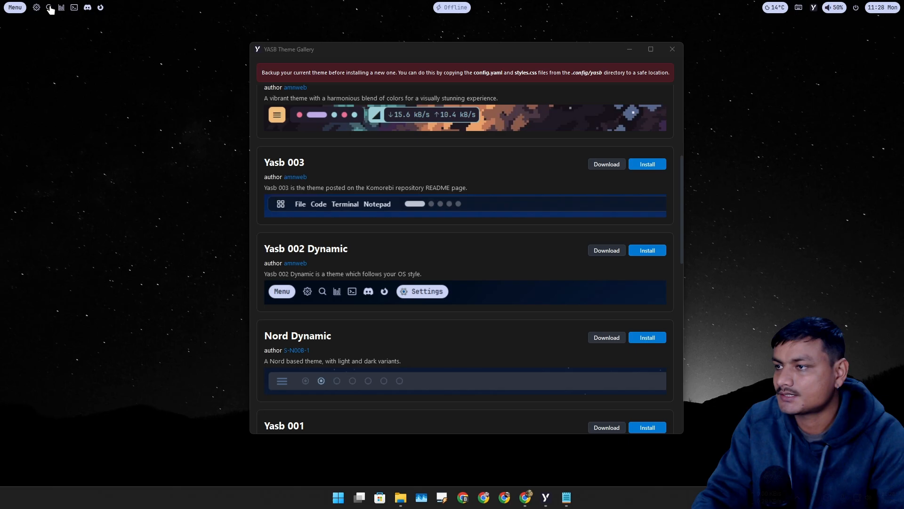
Open Windows search and Task Manager from the new bar, then close the gallery
left_click(47, 8)
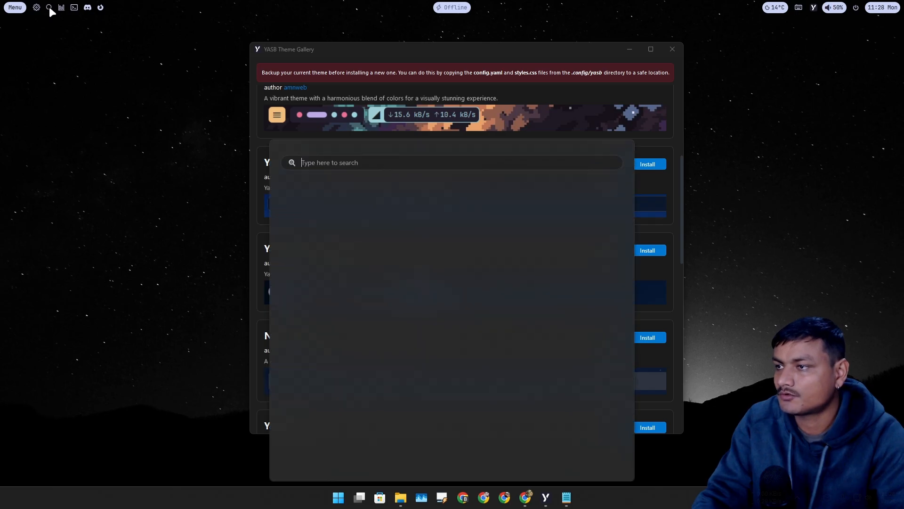
left_click(49, 8)
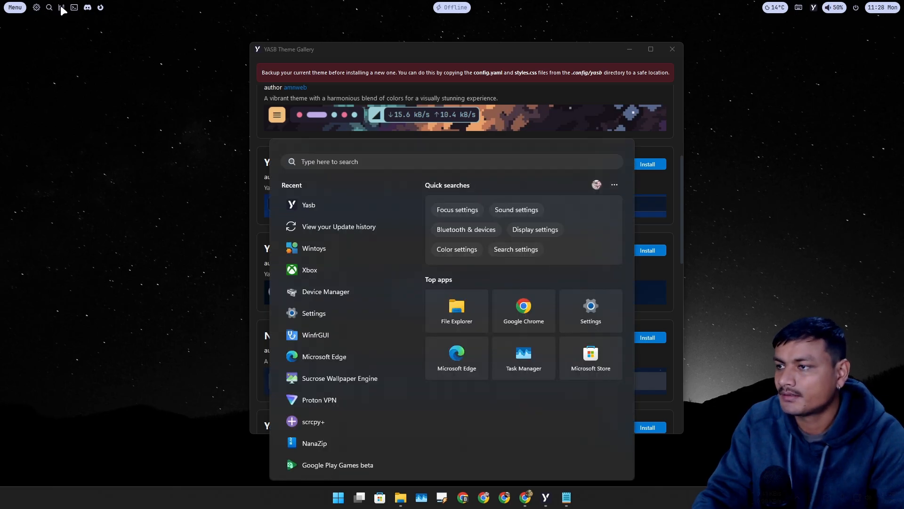
left_click(524, 357)
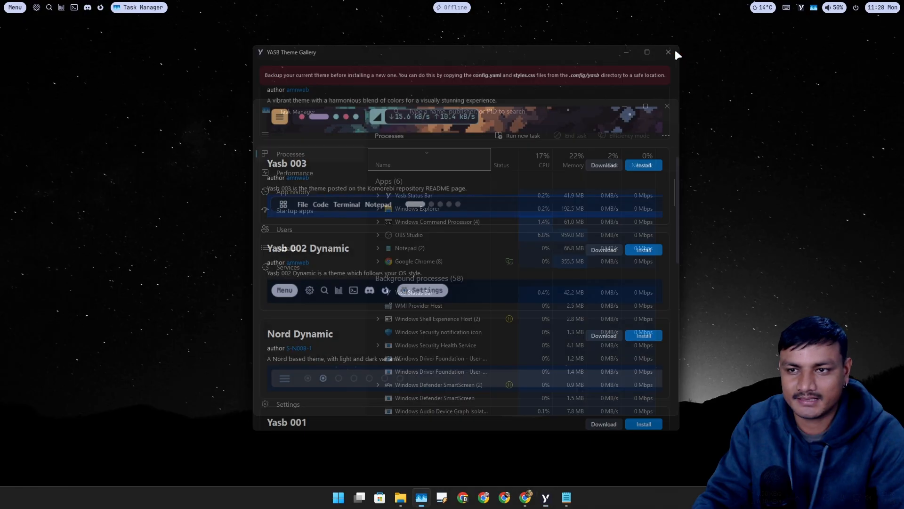
left_click(667, 52)
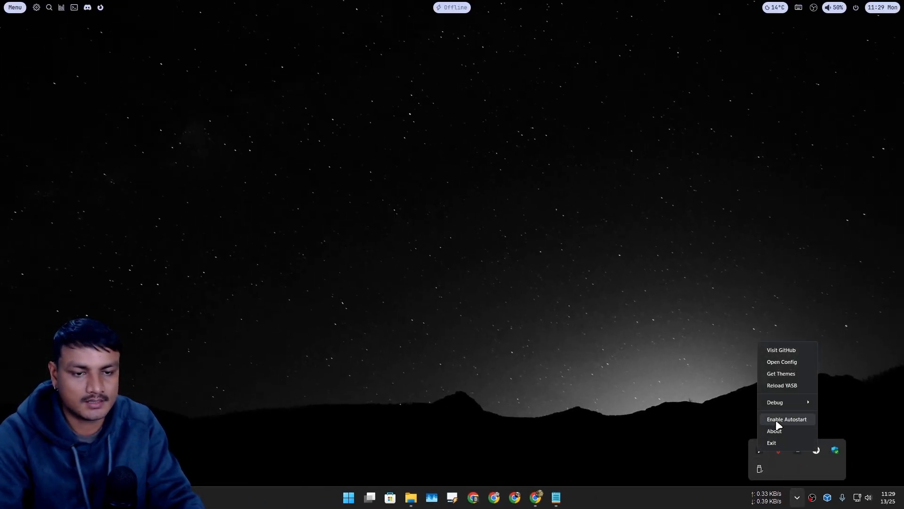
Edit config.yaml in Notepad through Show more options, then minimize Notepad
left_click(782, 362)
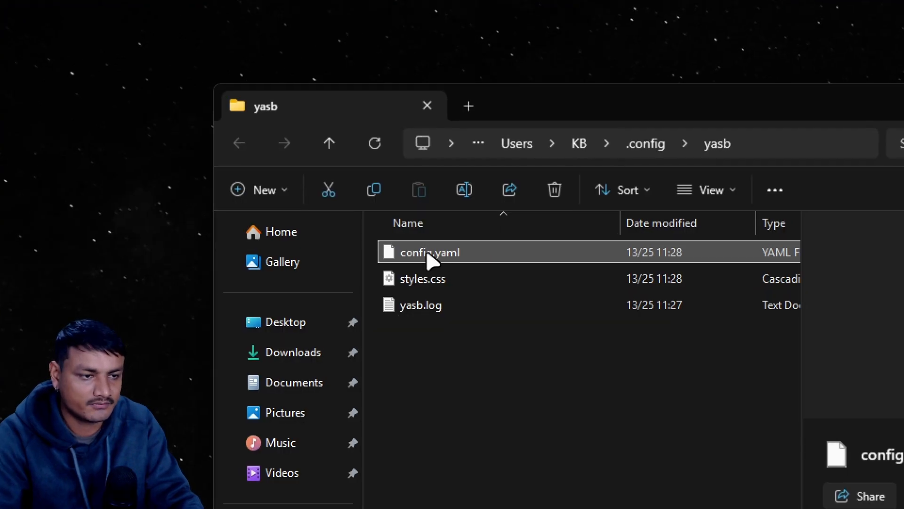
right_click(430, 252)
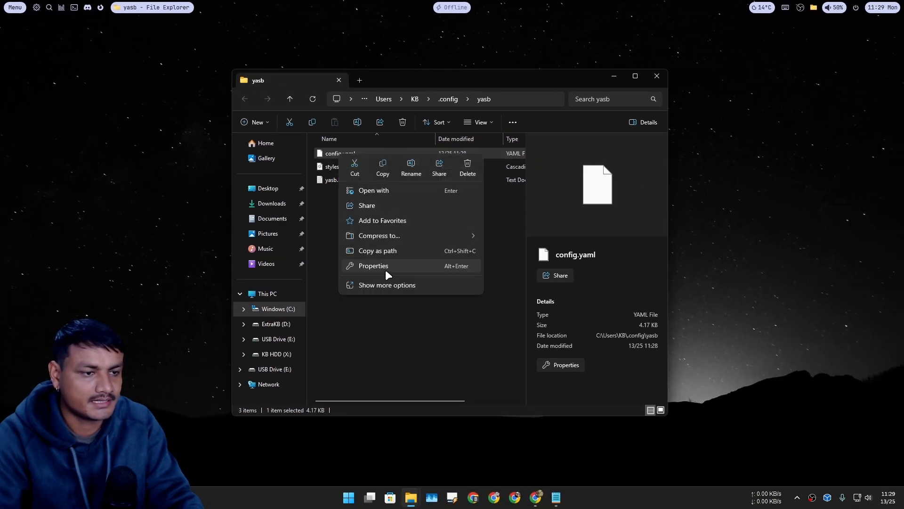
mouse_move(413, 289)
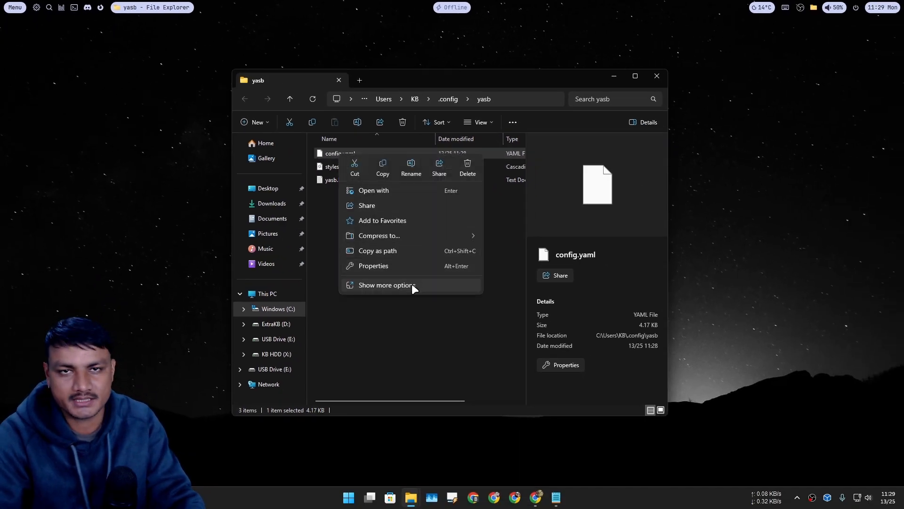
left_click(415, 290)
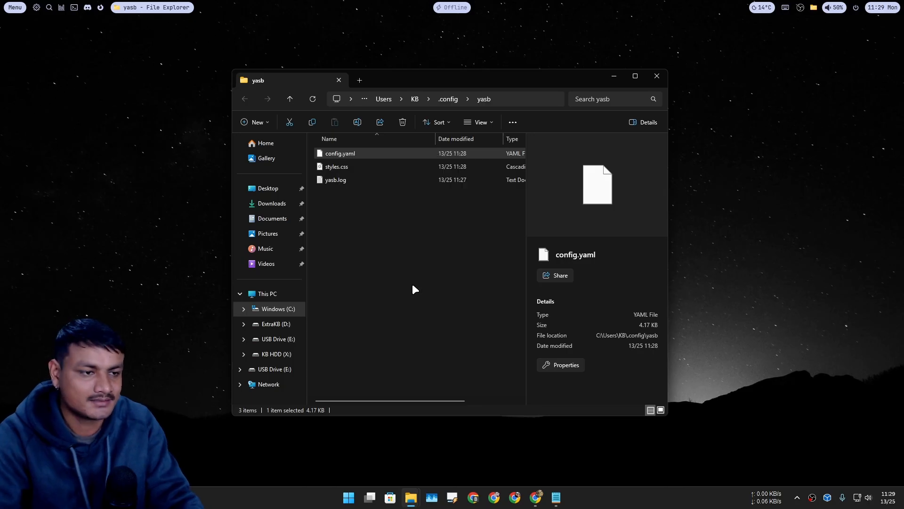
right_click(340, 153)
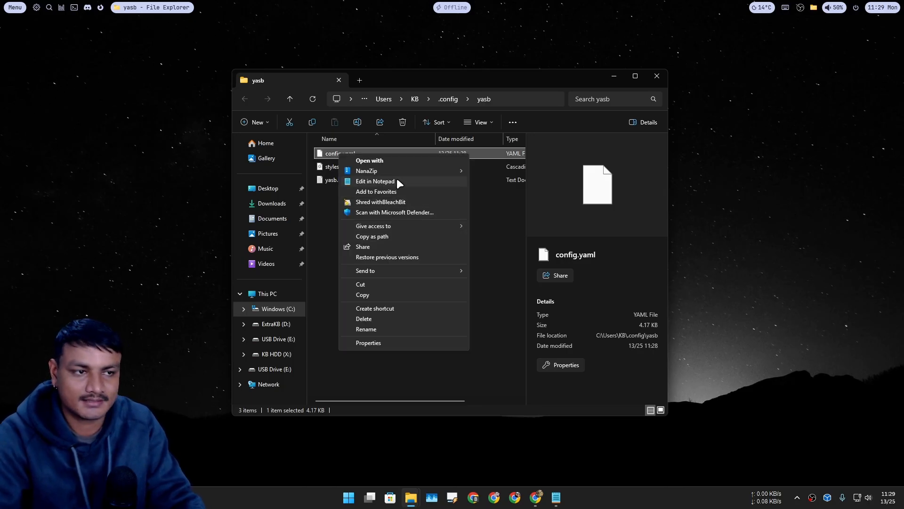
left_click(375, 180)
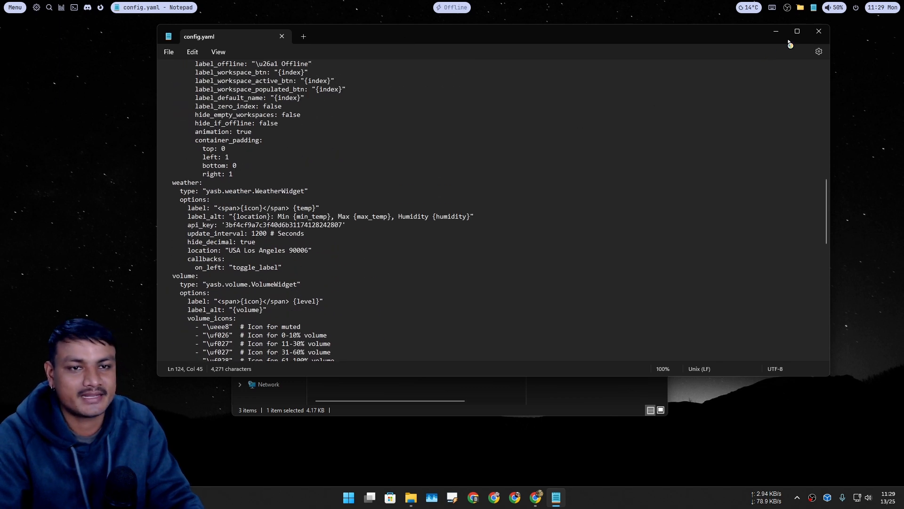
left_click(797, 31)
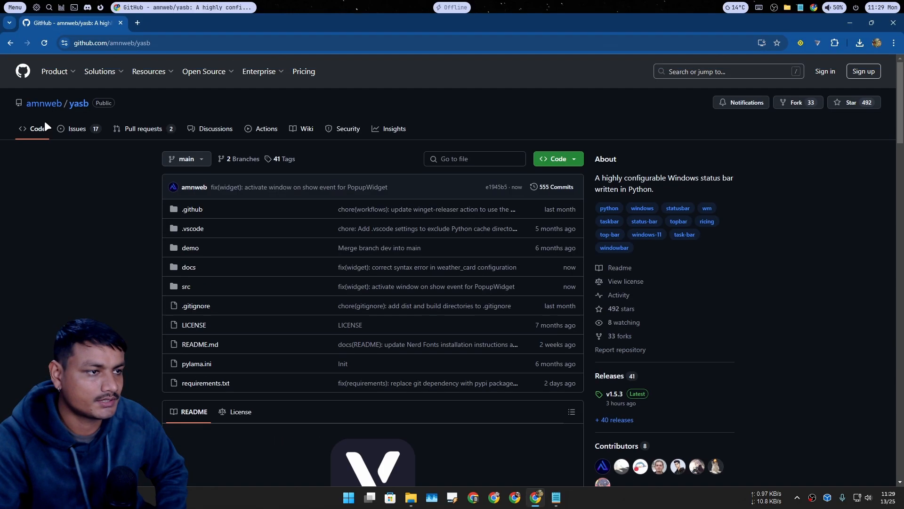
Scroll the yasb README down to the widget list showing Battery, CPU and Weather
scroll("down", 3)
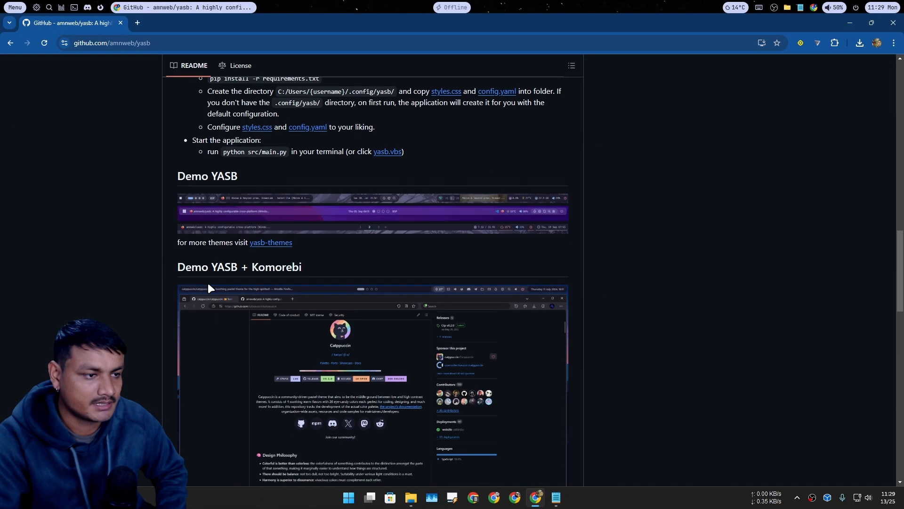
scroll("down", 3)
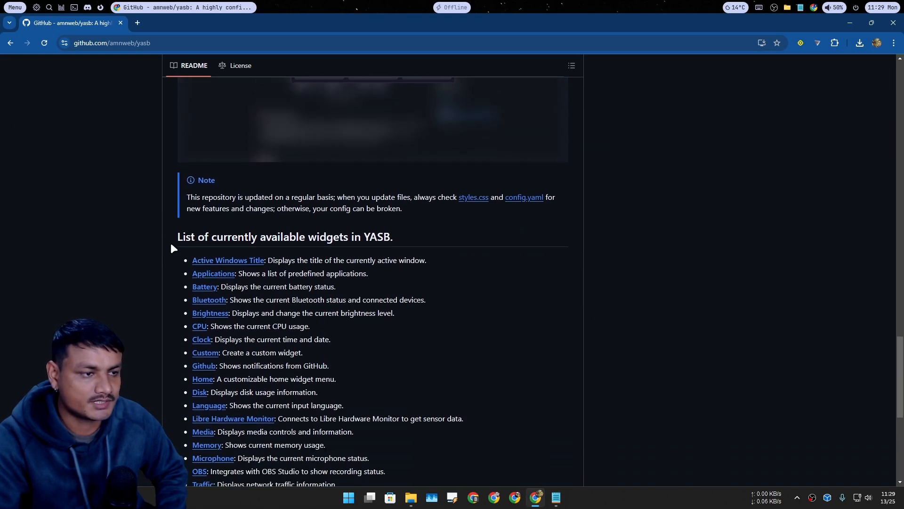
mouse_move(373, 257)
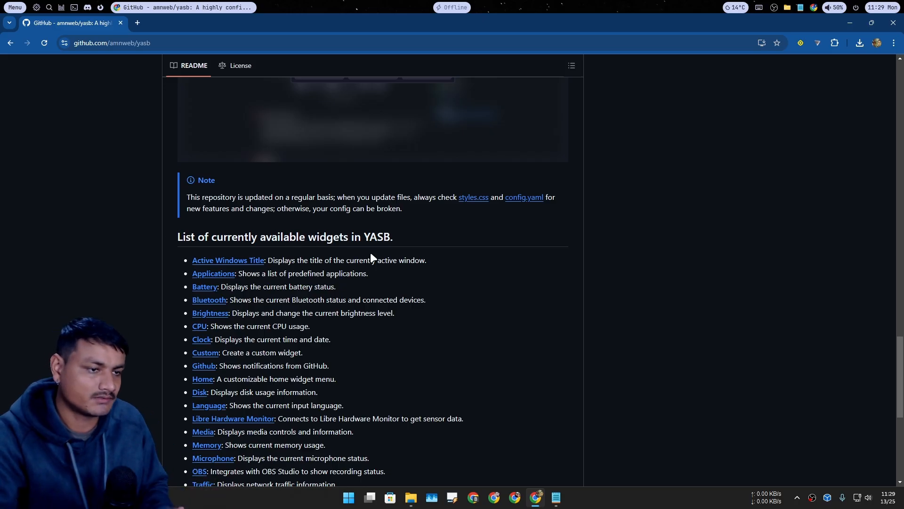
scroll("down", 3)
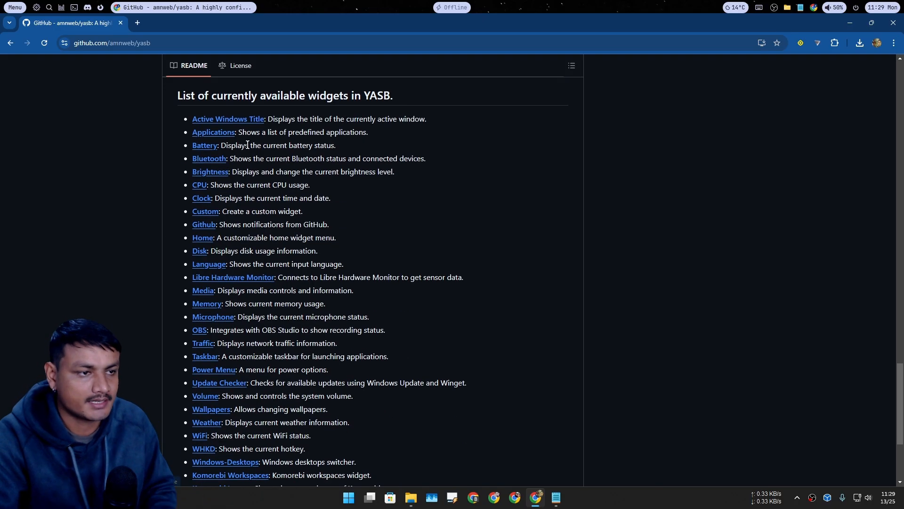
mouse_move(207, 211)
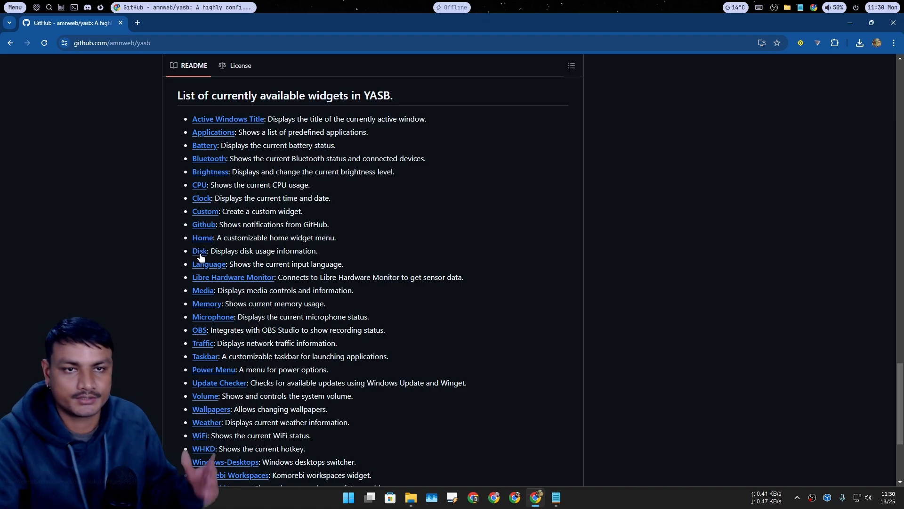
scroll("down", 3)
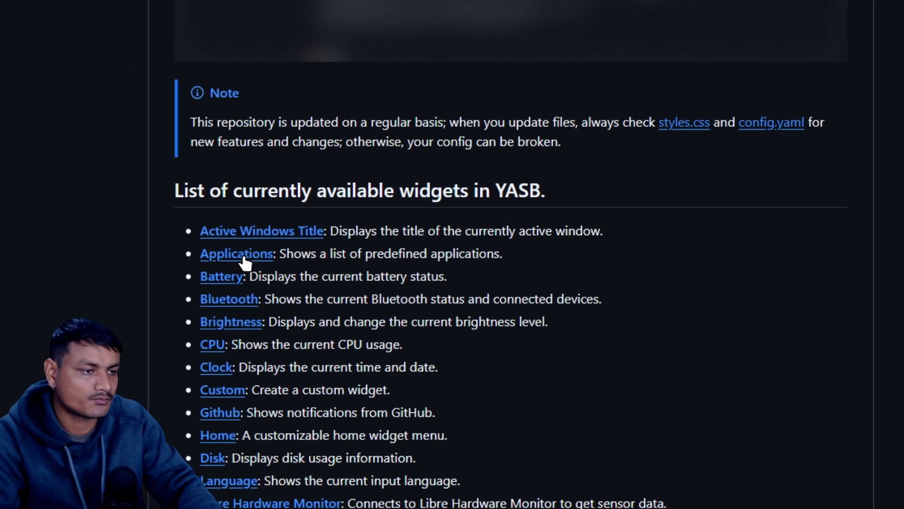
Open the Applications widget wiki page and scroll to its Example Configuration
left_click(236, 254)
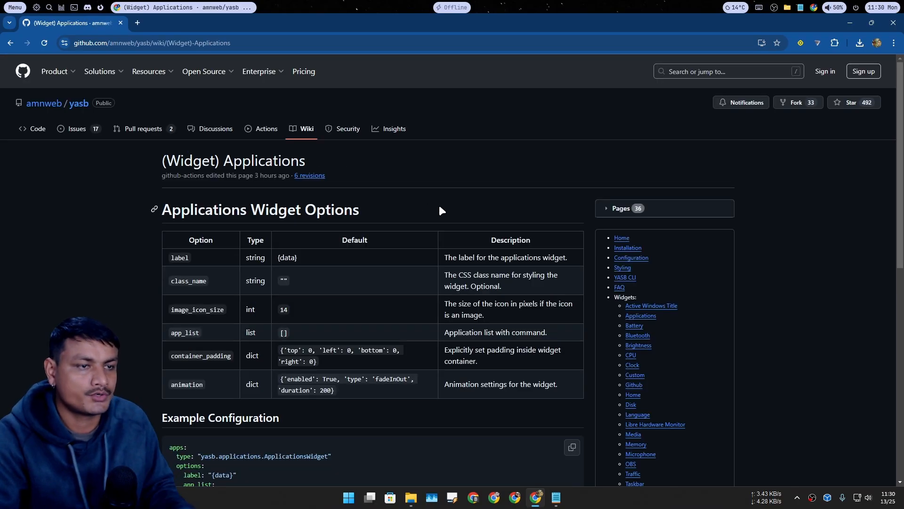
scroll("down", 3)
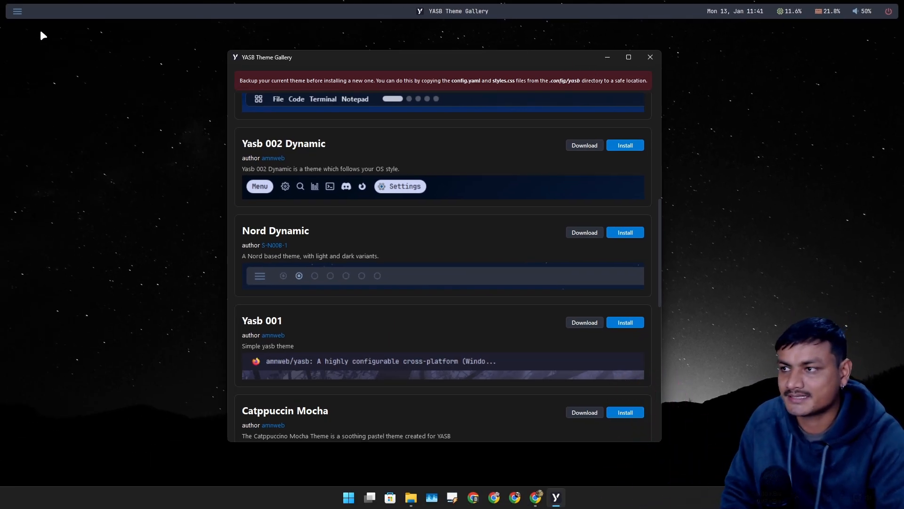
mouse_move(433, 252)
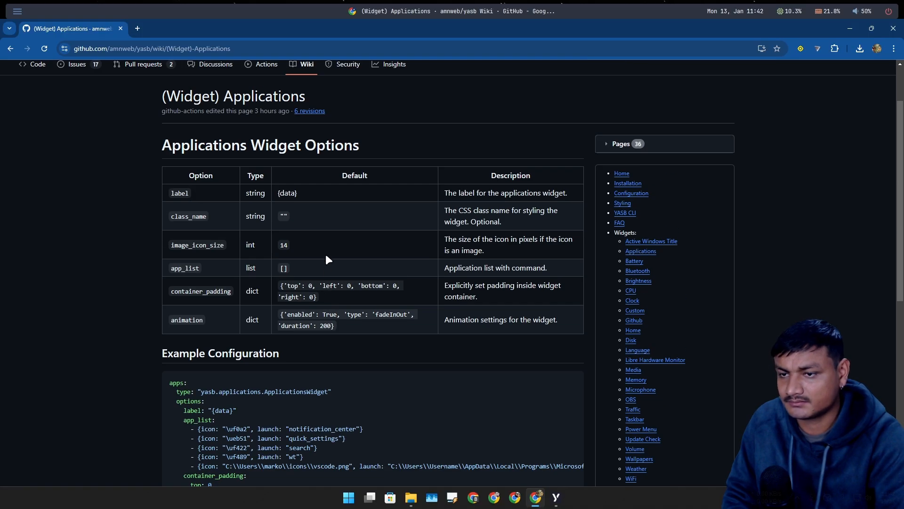
scroll("down", 3)
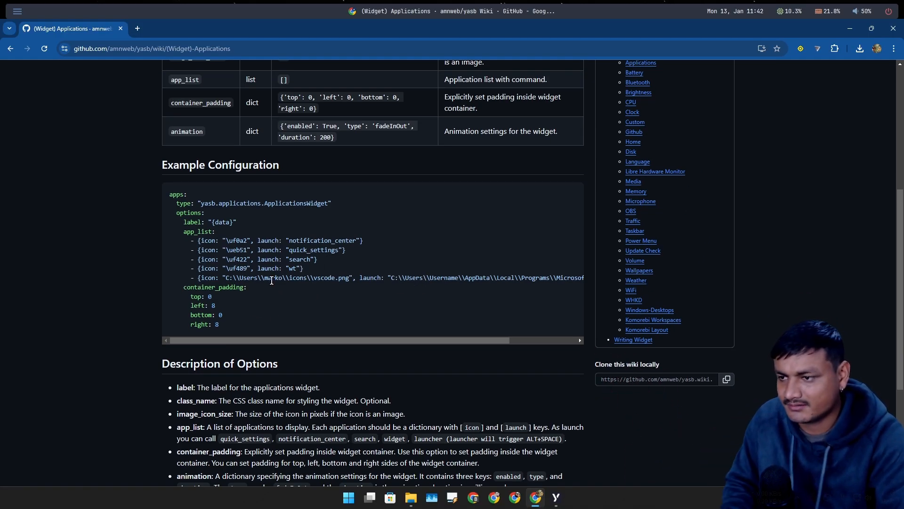
double_click(288, 278)
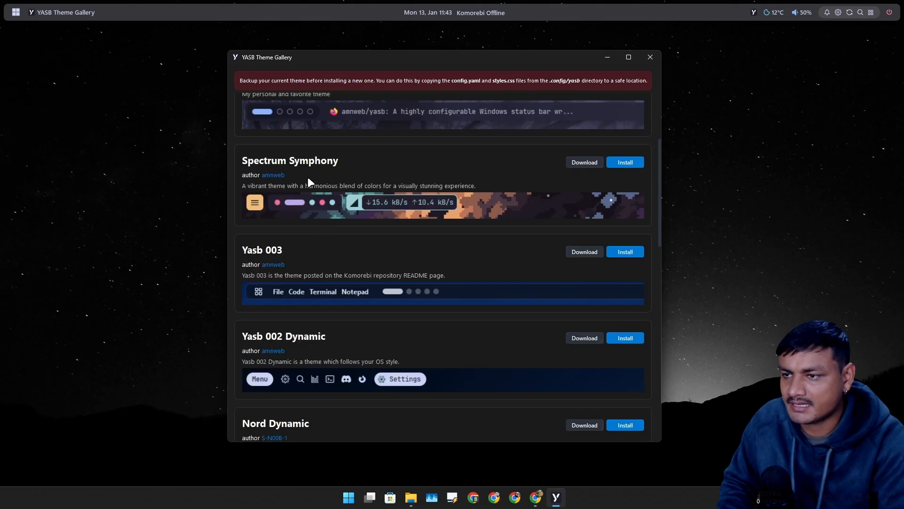
scroll("down", 3)
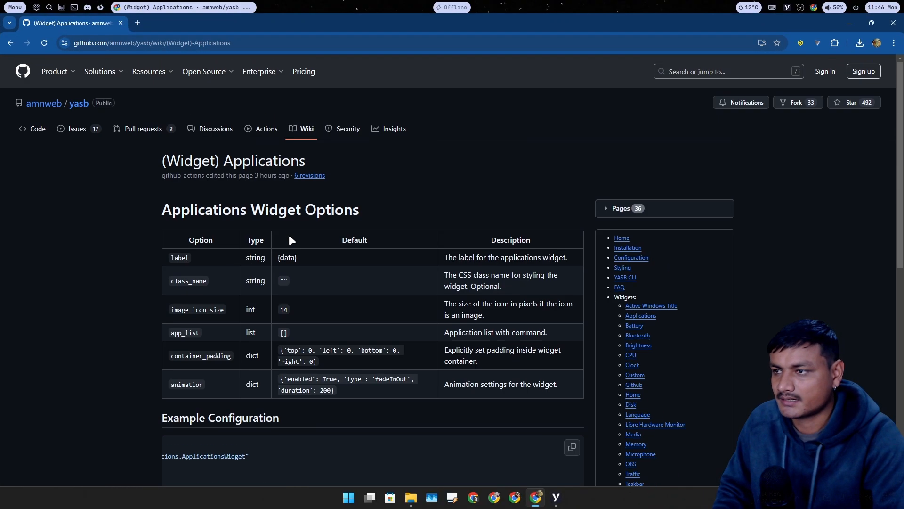
mouse_move(442, 228)
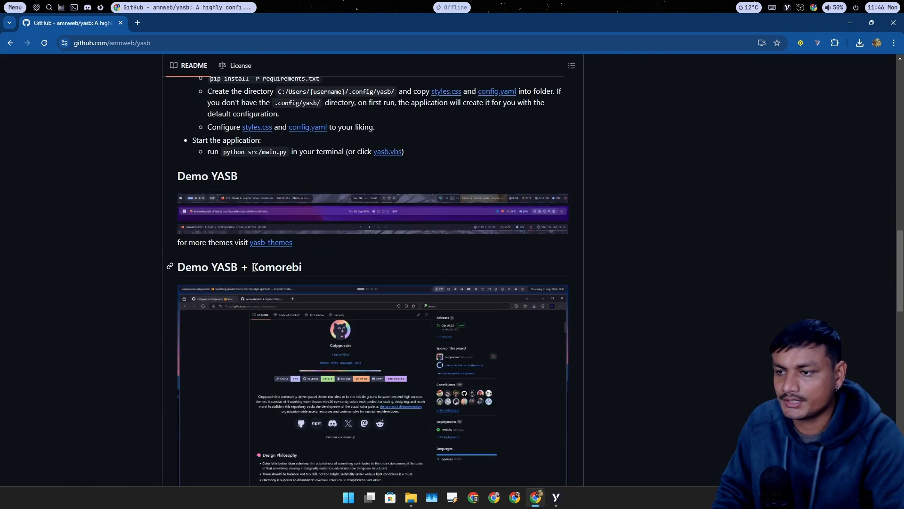
Search 'Komorebi' and open the LGUG2Z/komorebi repository from the results
double_click(276, 267)
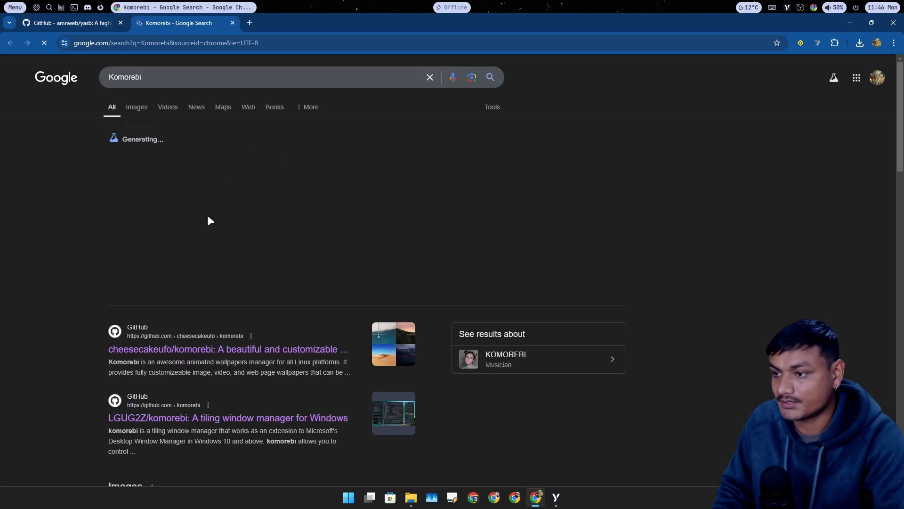
scroll("down", 3)
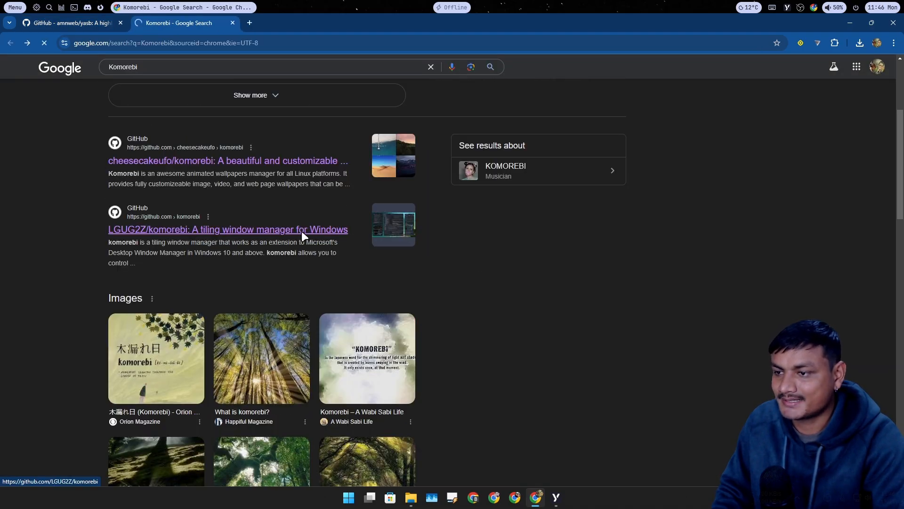
left_click(228, 229)
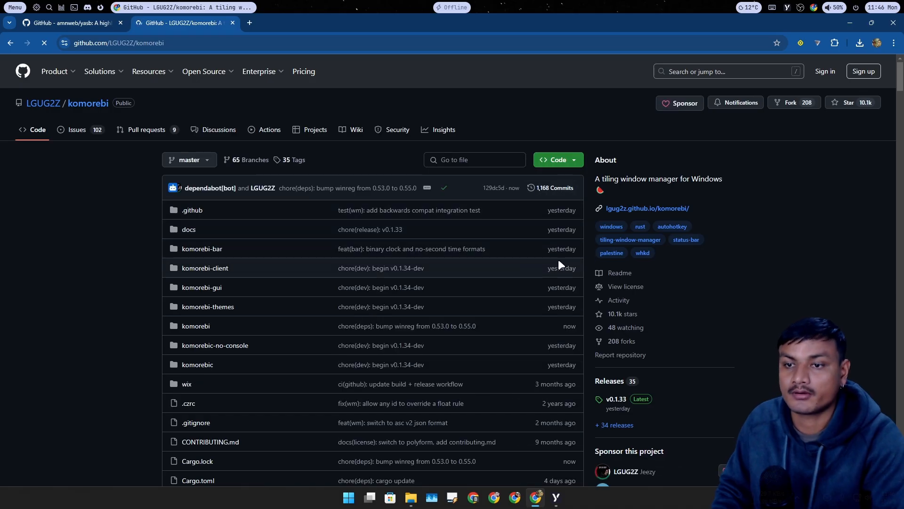
Look over komorebi's Demonstrations videos, then return to the amnweb/yasb tab
scroll("down", 3)
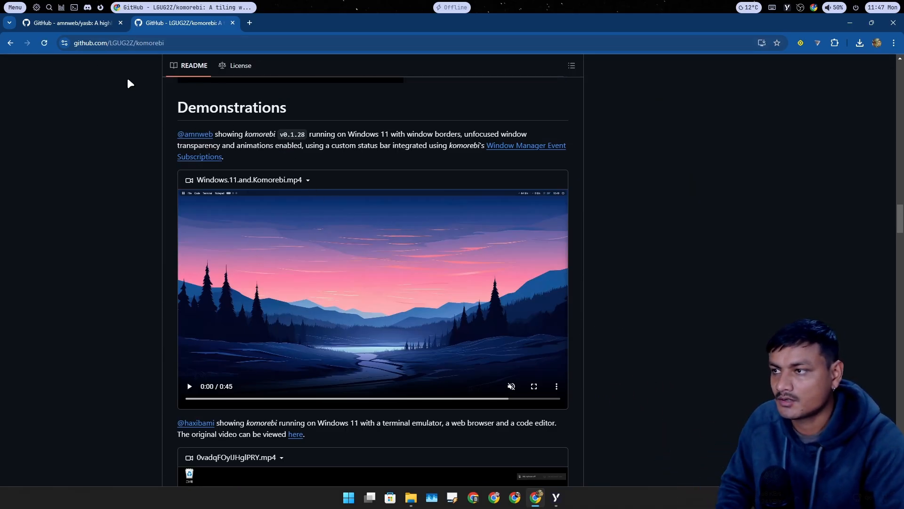
scroll("down", 3)
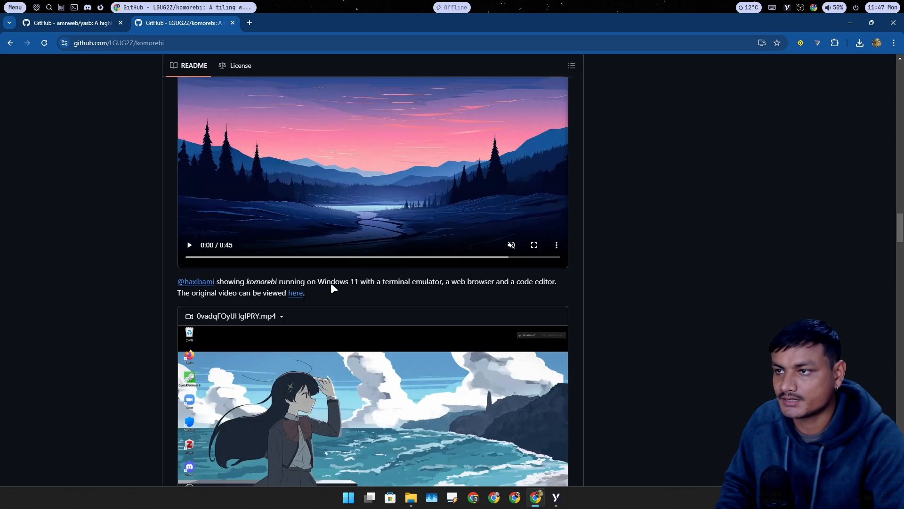
left_click(71, 22)
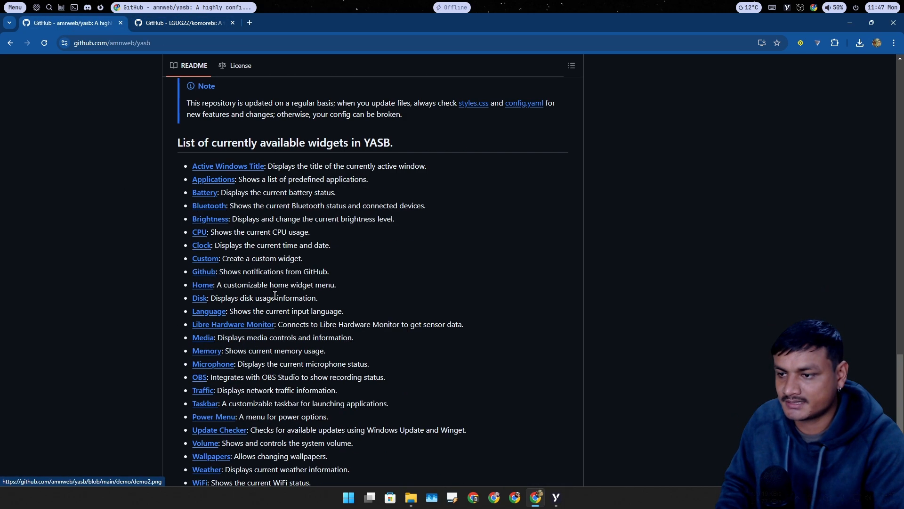